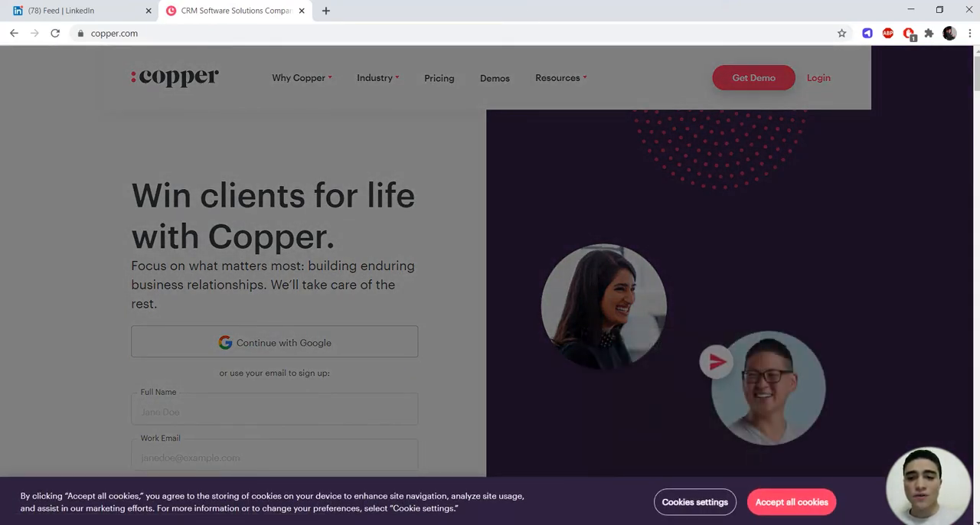
# Accept all cookies so the consent banner on copper.com disappears.
pyautogui.click(803, 502)
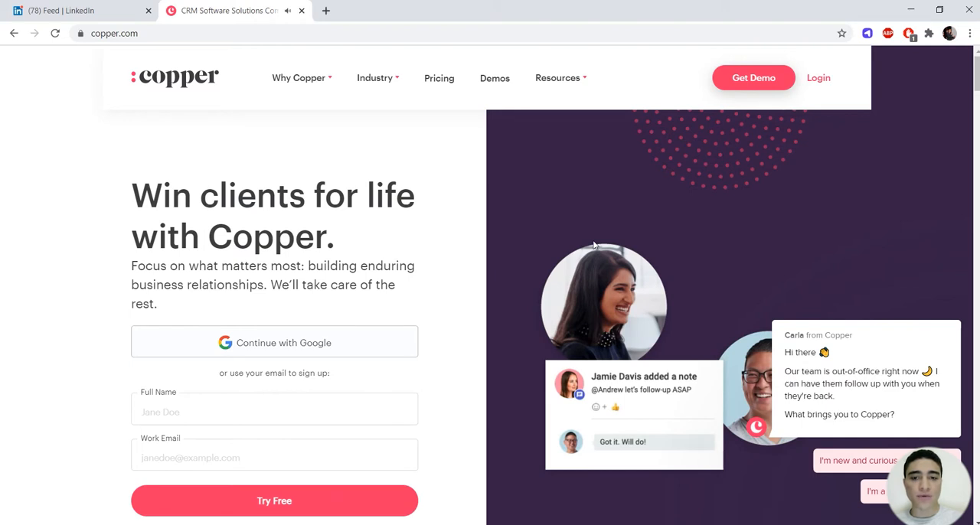
pyautogui.moveTo(566, 208)
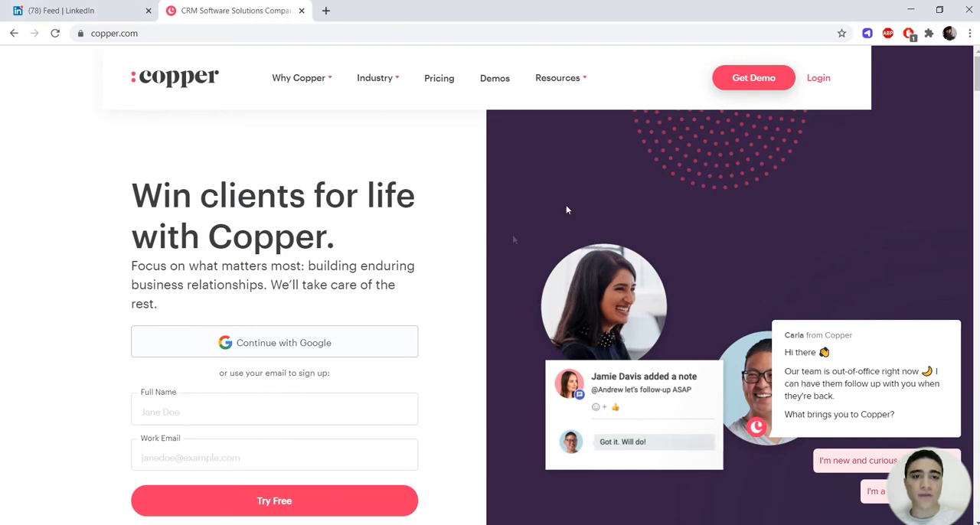
pyautogui.moveTo(539, 258)
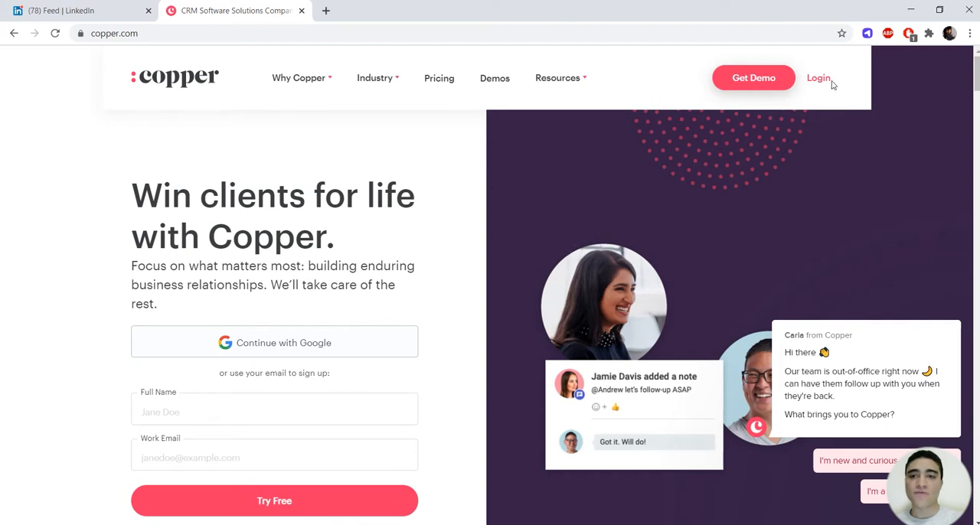
# Log in, go to Email Sequences and start a new blank sequence.
pyautogui.click(817, 76)
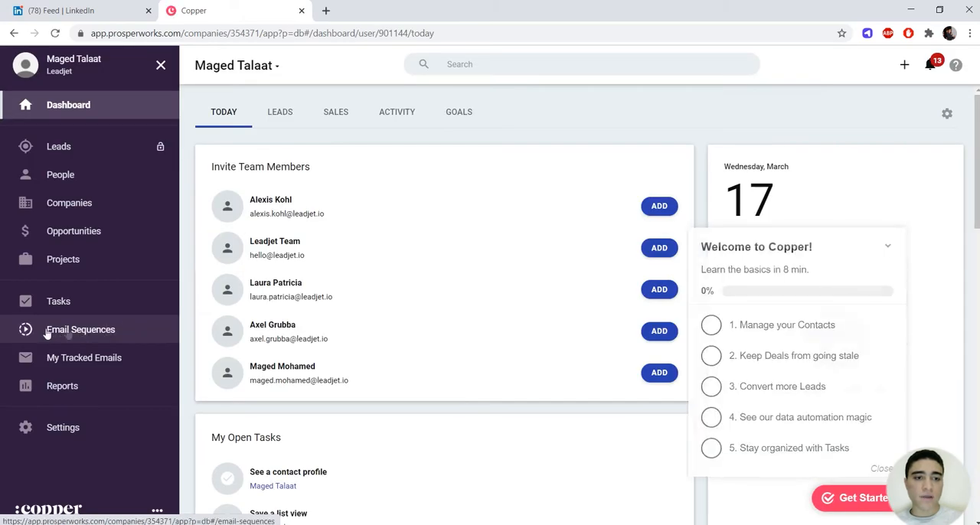
pyautogui.click(80, 329)
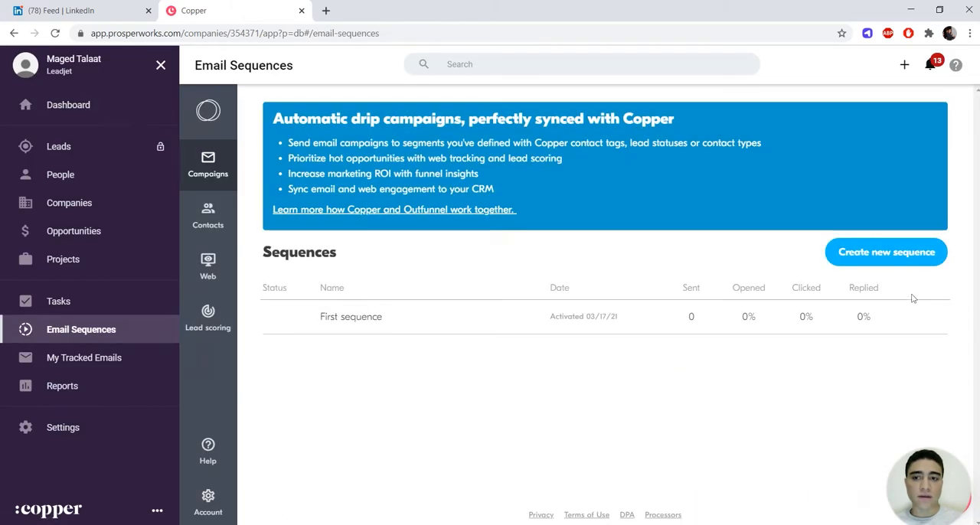
pyautogui.click(886, 251)
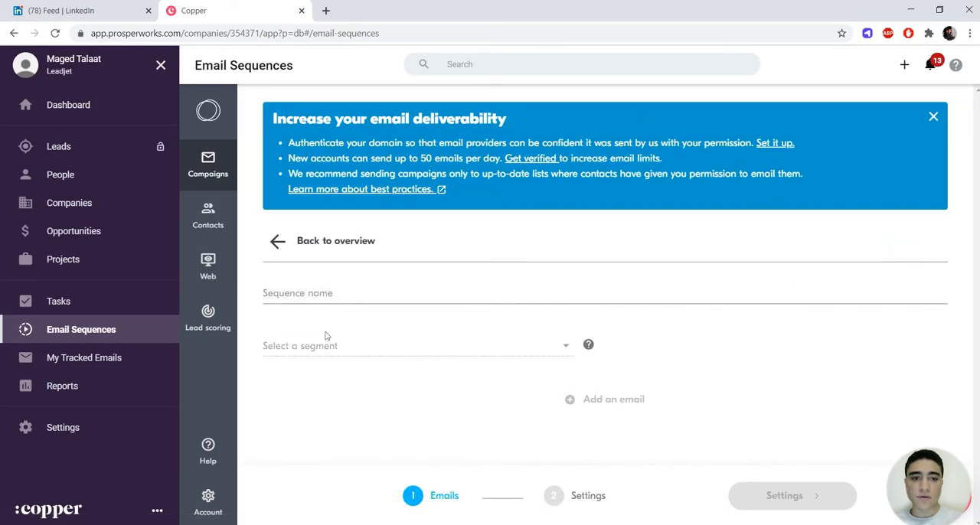
# Name it 'Second sequence', target Contact type: Current Customer, save, and add an email.
pyautogui.write('Second sequence')
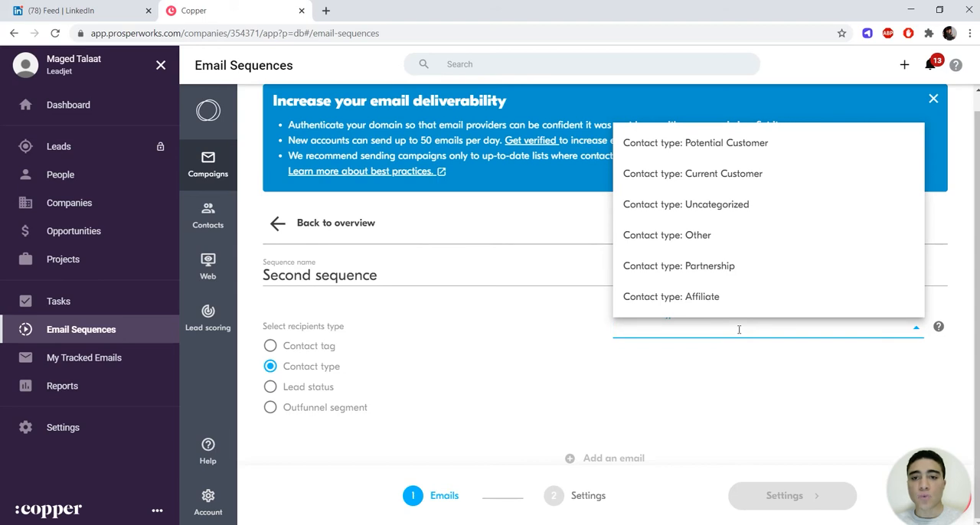
pyautogui.moveTo(698, 299)
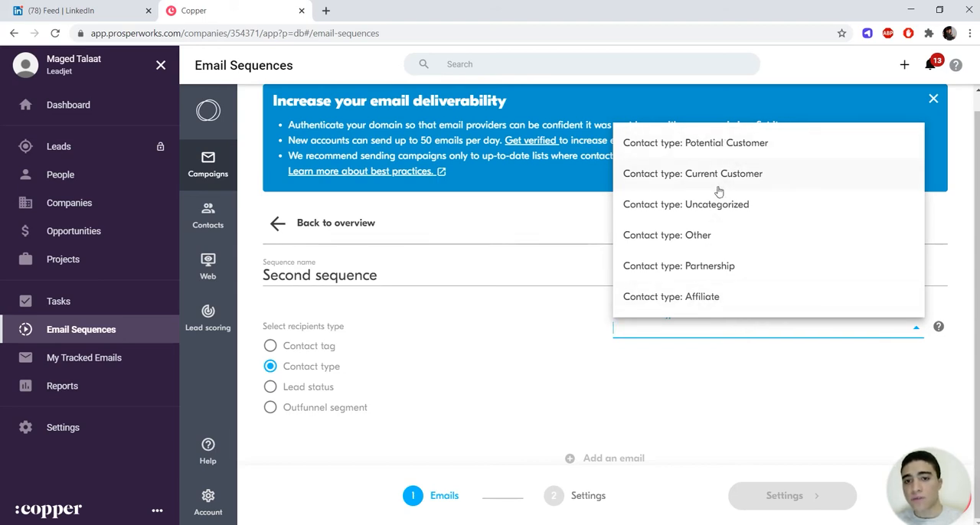
pyautogui.click(692, 173)
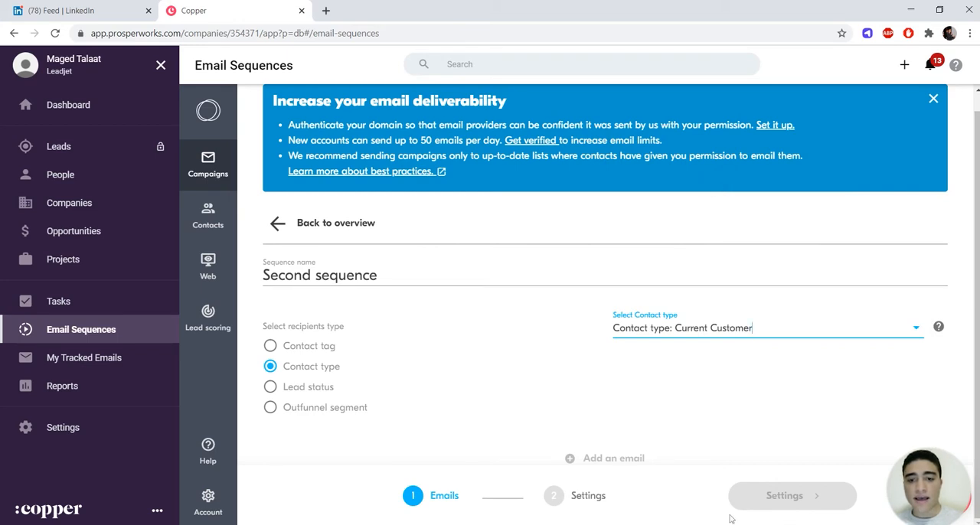
pyautogui.click(606, 459)
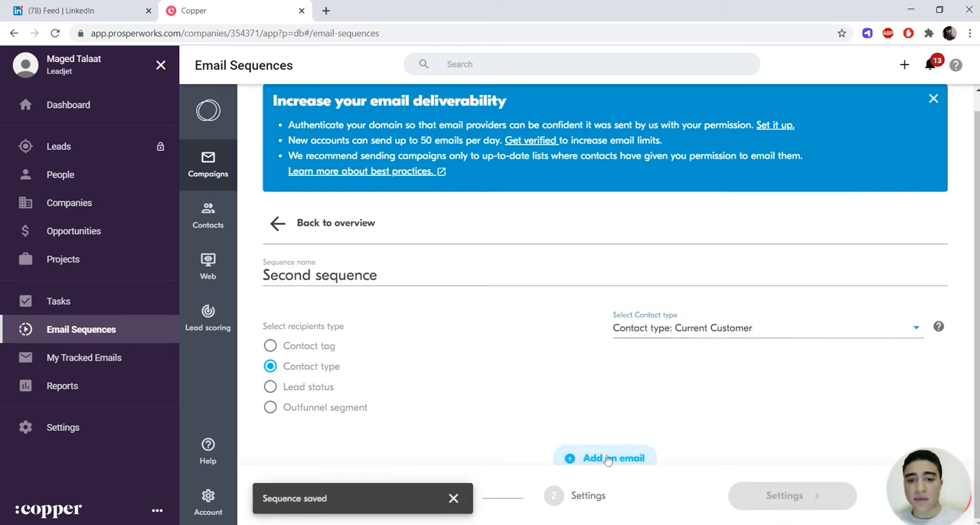
pyautogui.click(606, 458)
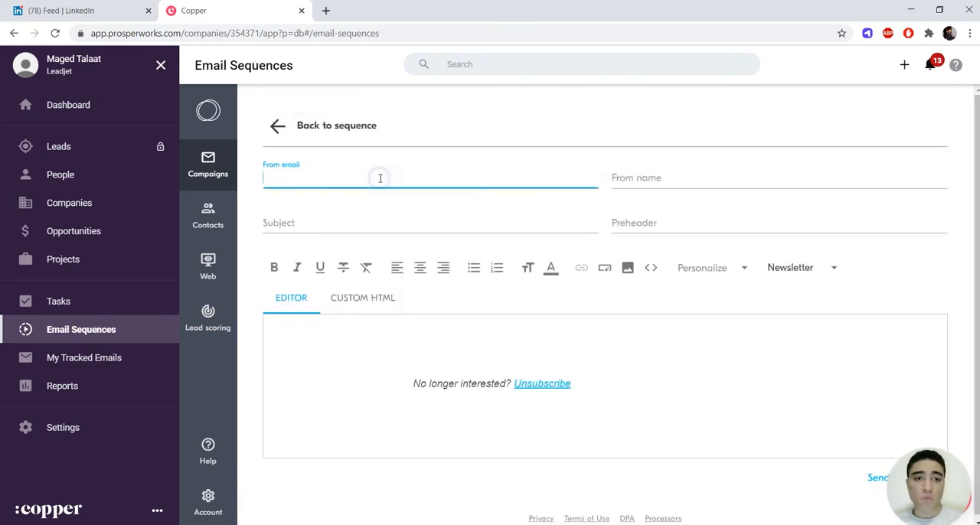
# Fill in the From email field and continue to the Settings step.
pyautogui.write('ma')
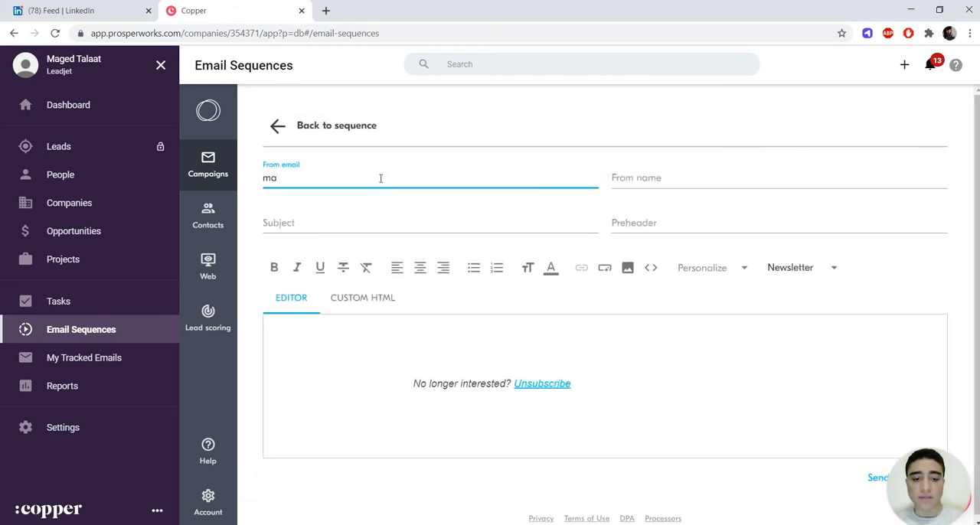
pyautogui.click(278, 126)
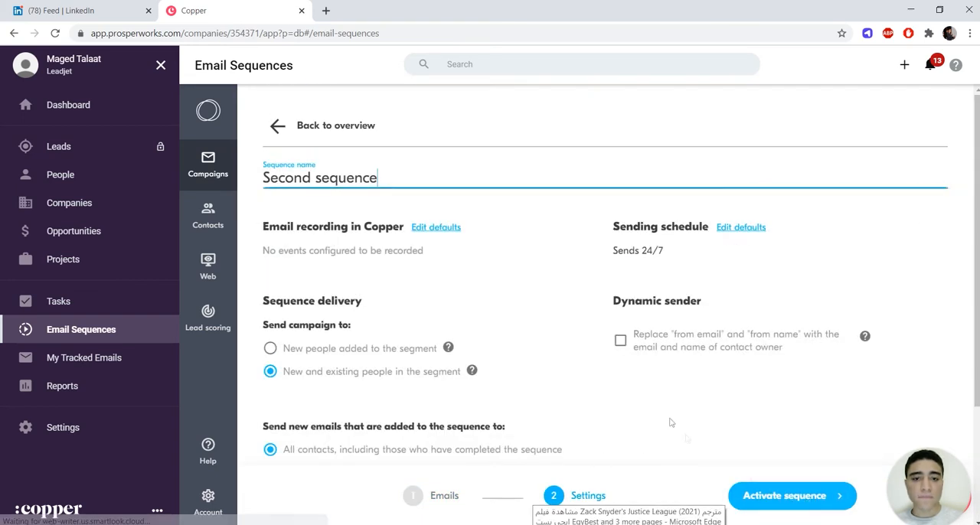
# Activate the sequence with 'Yes, activate', then switch to the LinkedIn tab.
pyautogui.scroll(-3)
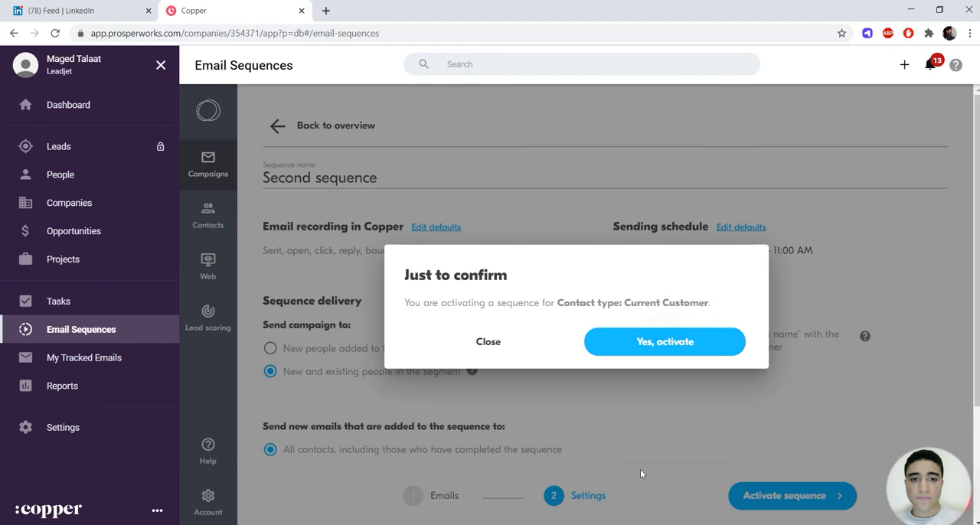
pyautogui.click(665, 342)
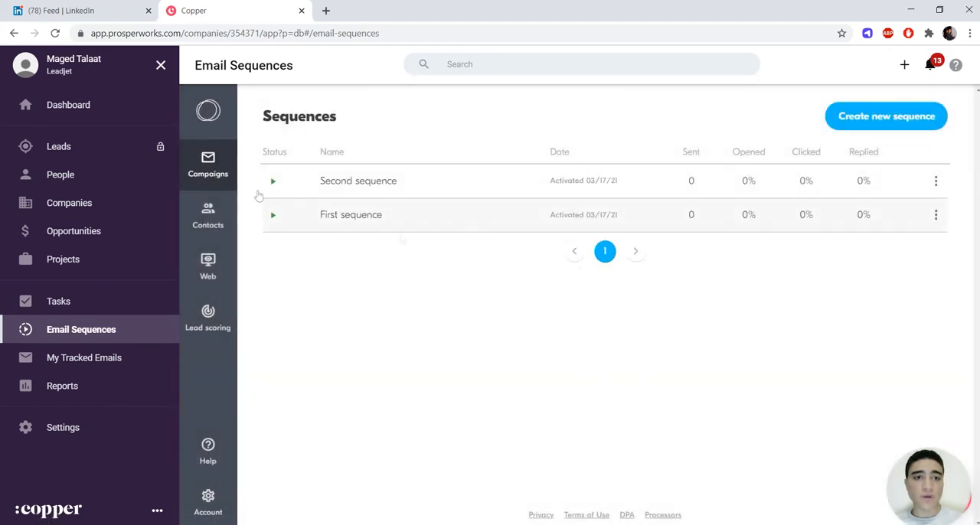
pyautogui.click(77, 12)
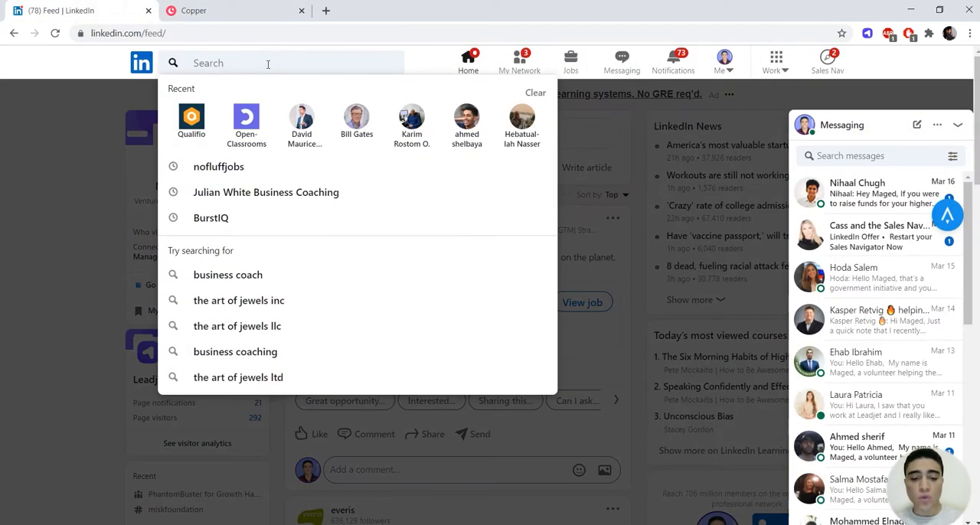
pyautogui.write('bil')
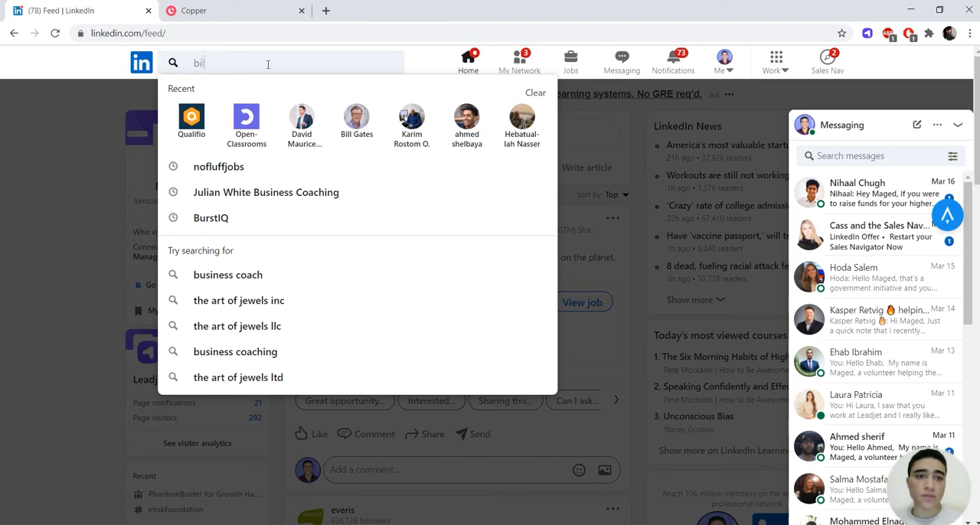
pyautogui.click(357, 120)
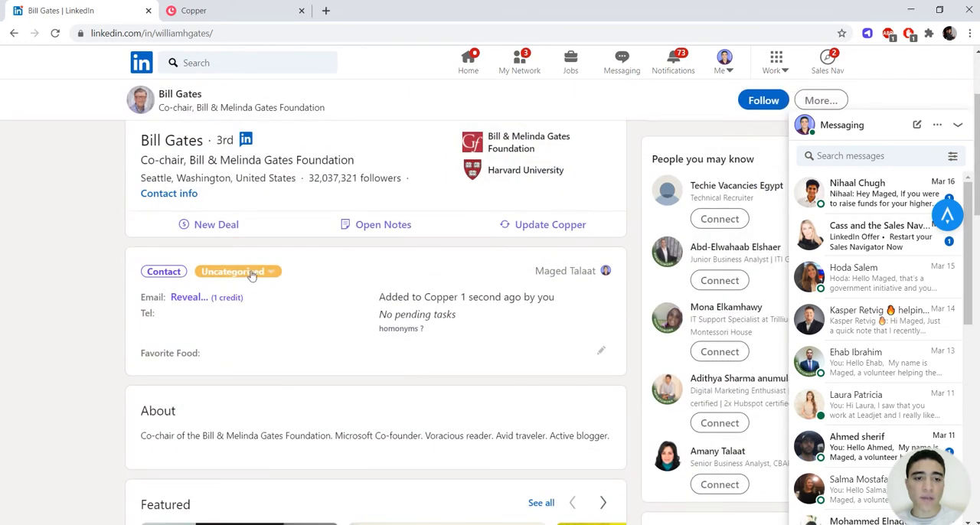
# Tag Bill Gates as Current Customer in the Leadjet panel and reveal his contact details.
pyautogui.click(237, 271)
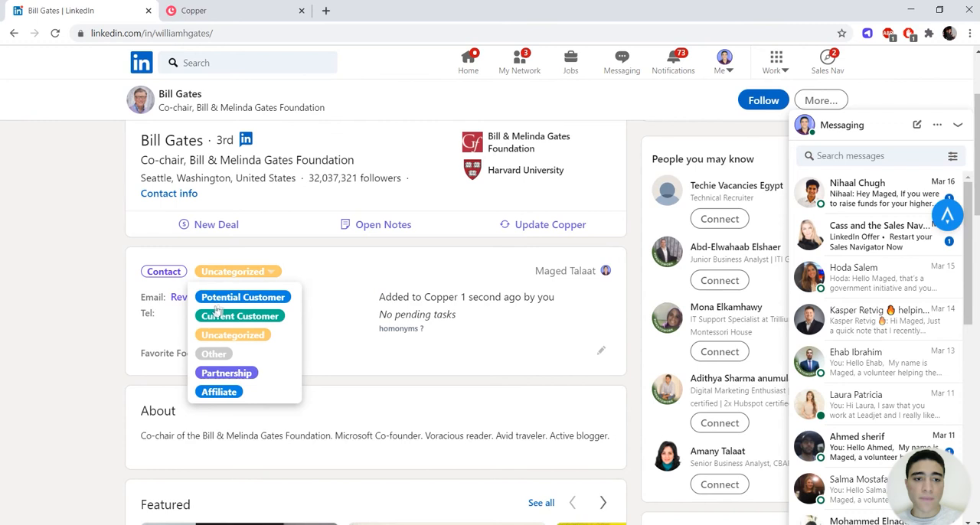
pyautogui.click(239, 315)
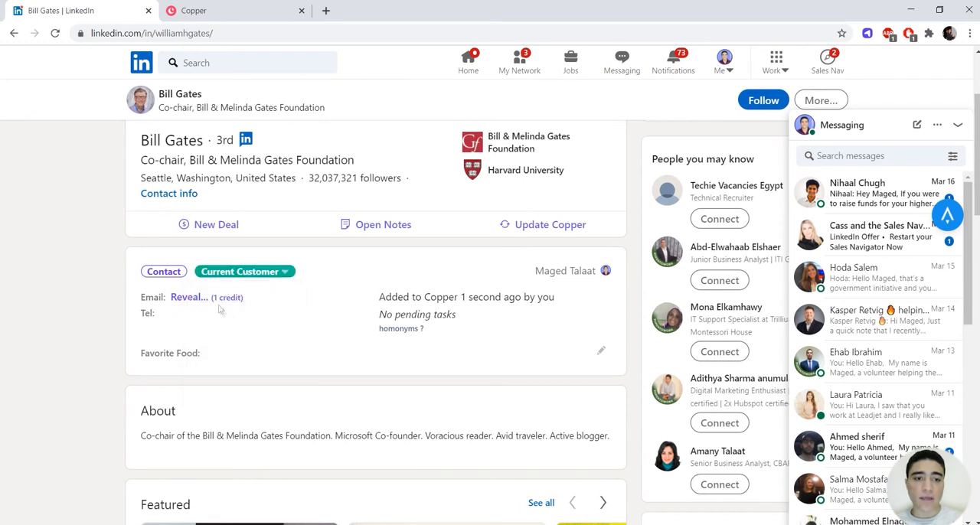
pyautogui.click(190, 297)
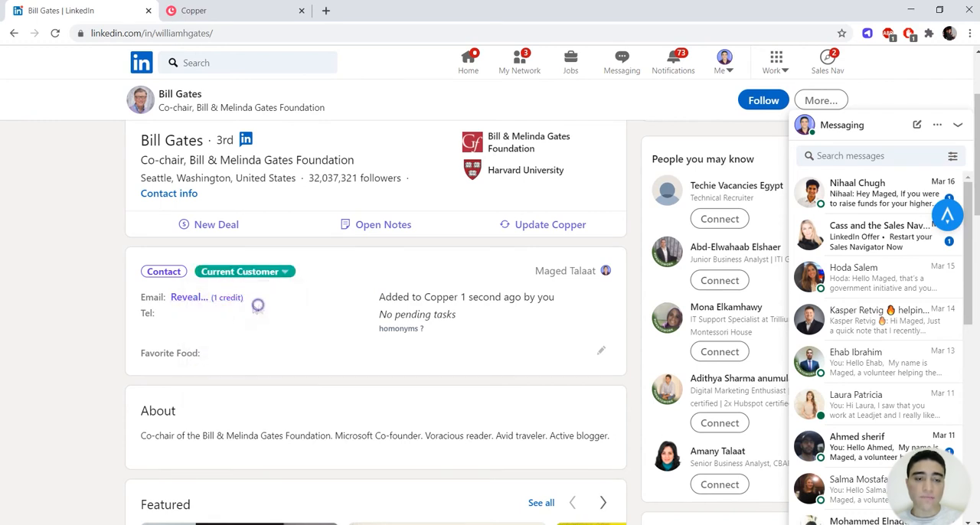
pyautogui.click(190, 297)
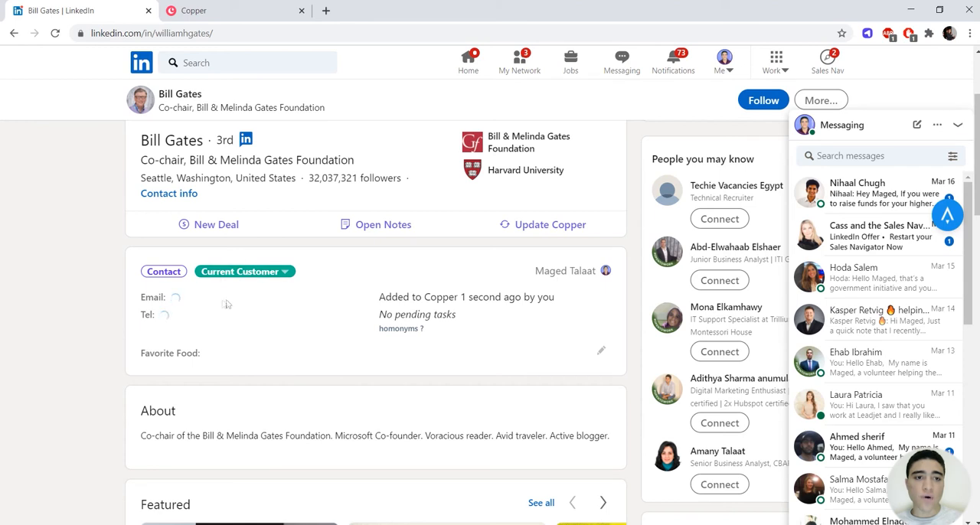
pyautogui.moveTo(174, 334)
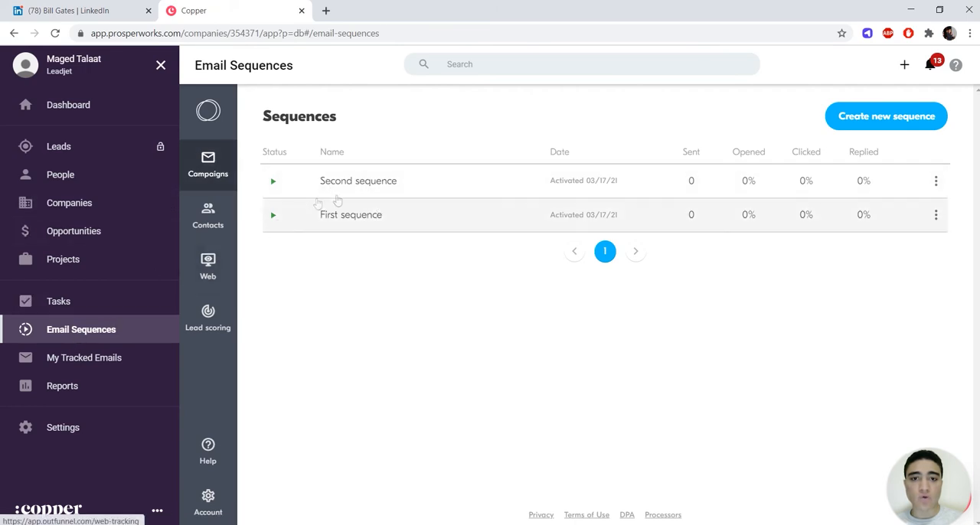
# Check Second sequence's queue for Bill Gates's scheduled Hello email, then return to LinkedIn.
pyautogui.click(359, 180)
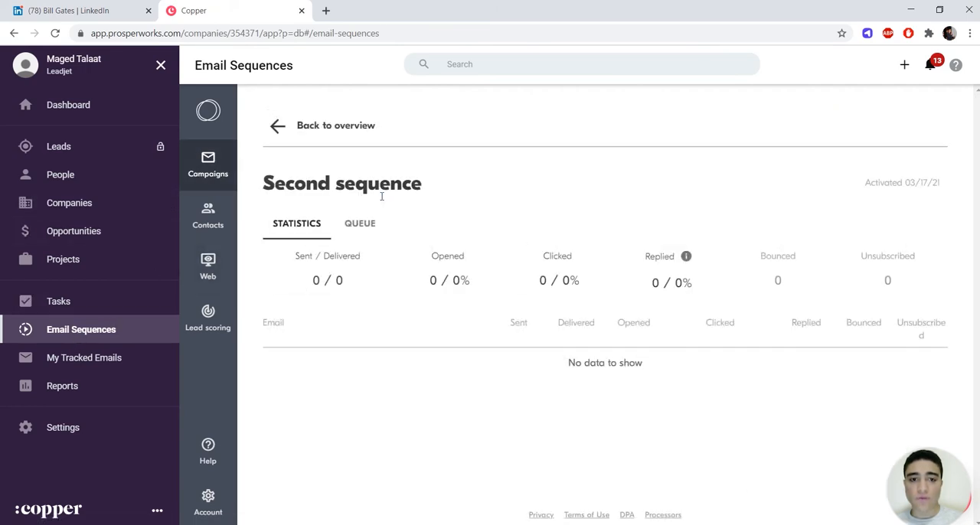
pyautogui.click(358, 223)
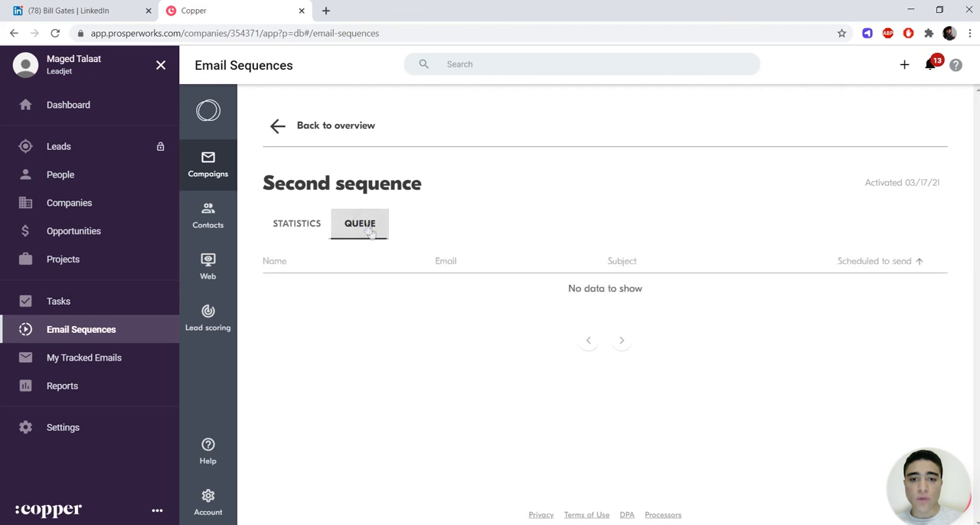
pyautogui.click(358, 224)
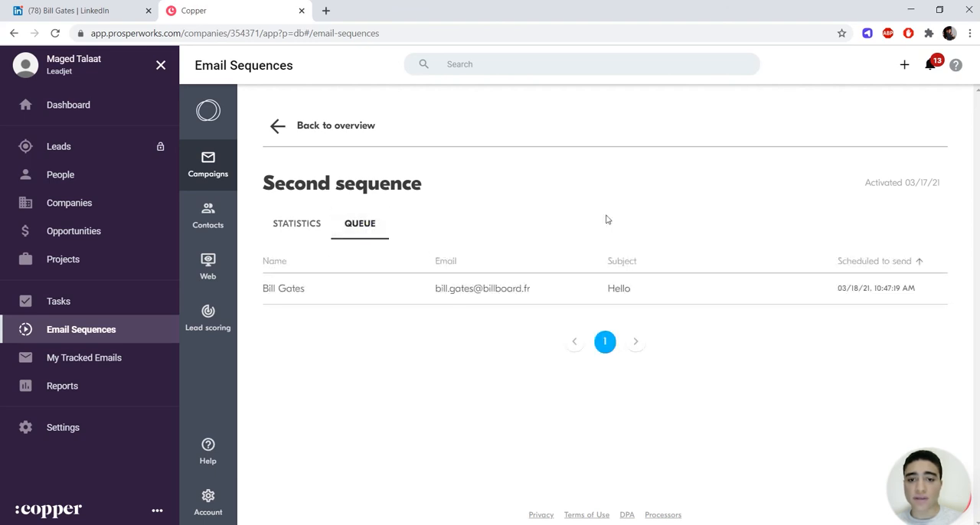
pyautogui.moveTo(325, 263)
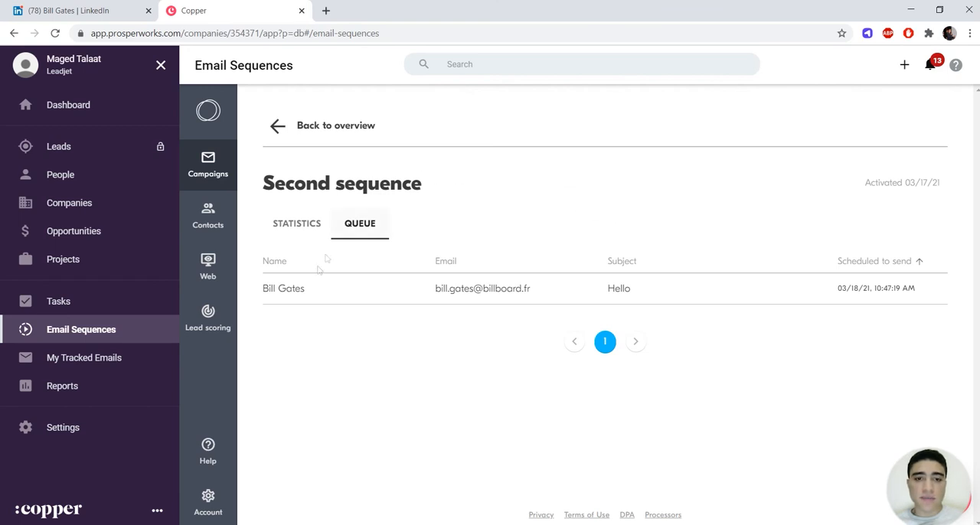
pyautogui.moveTo(515, 313)
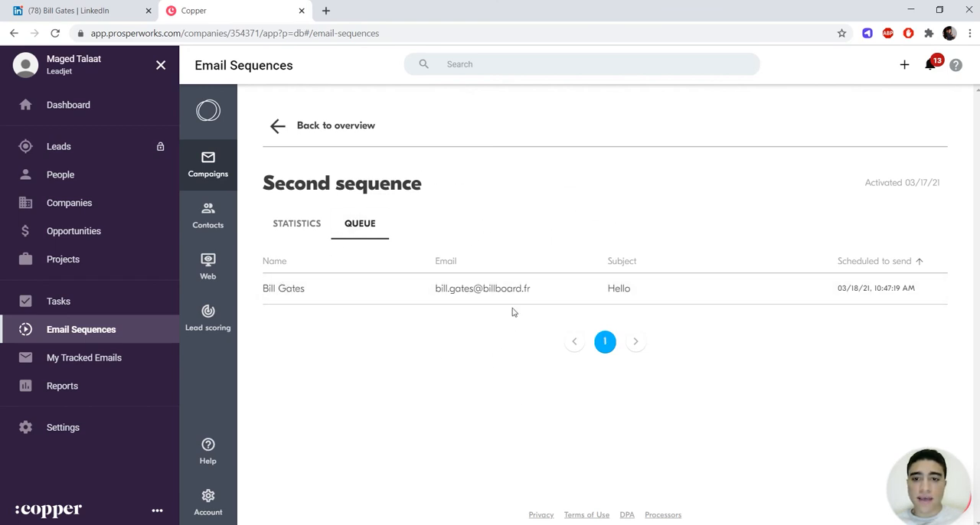
pyautogui.moveTo(427, 261)
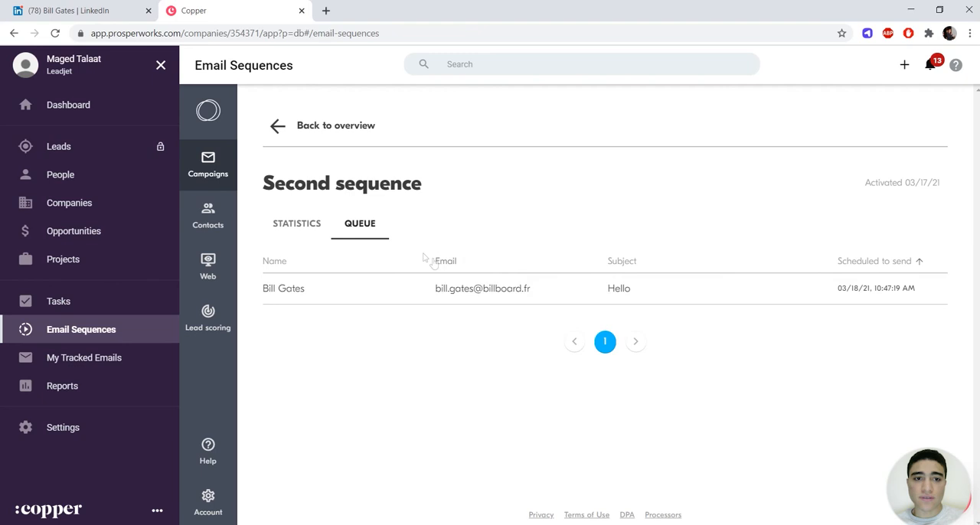
pyautogui.moveTo(325, 215)
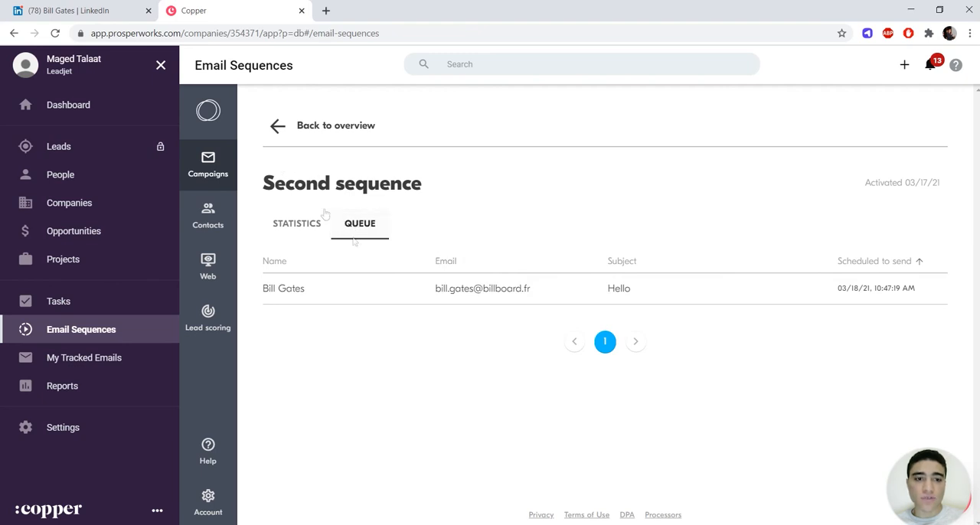
pyautogui.click(77, 13)
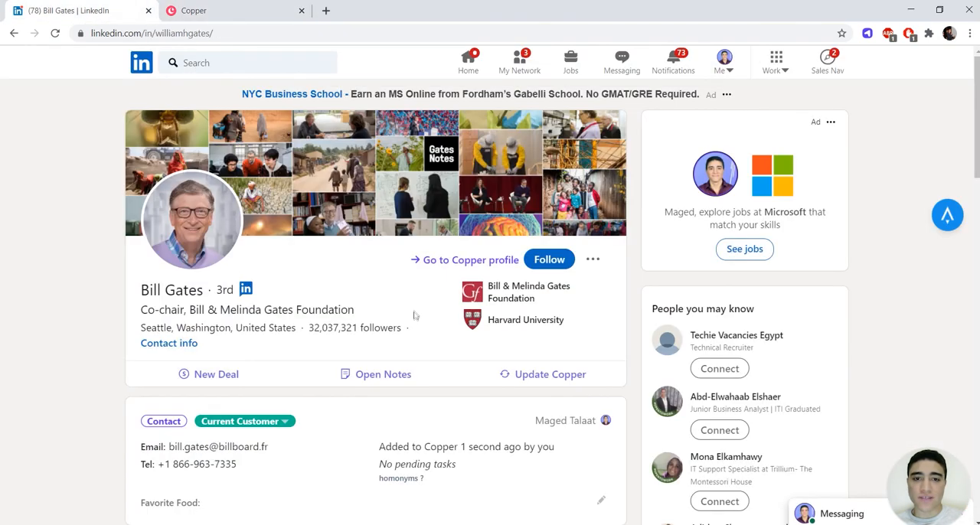